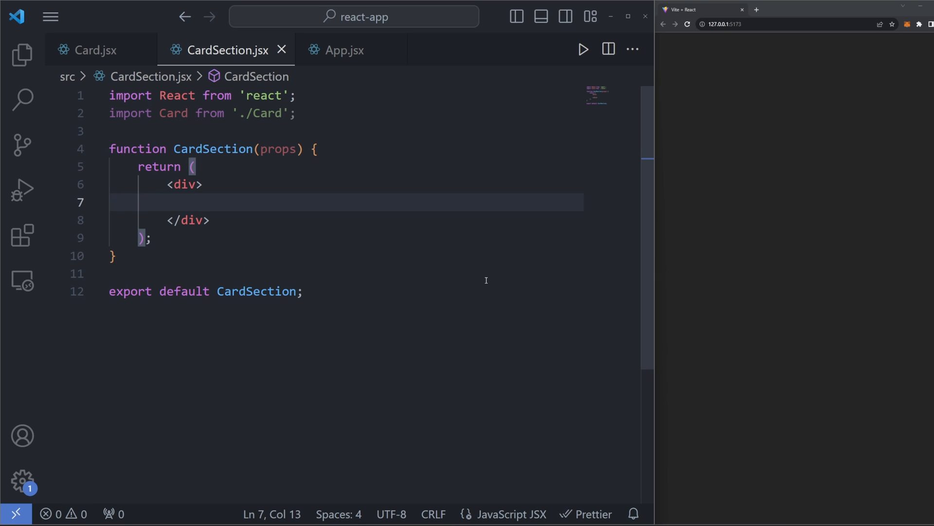
# Add three <Card/> tags inside CardSection's div, then select the props parameter
pyautogui.write('<Card/>')
pyautogui.write('//props.children')
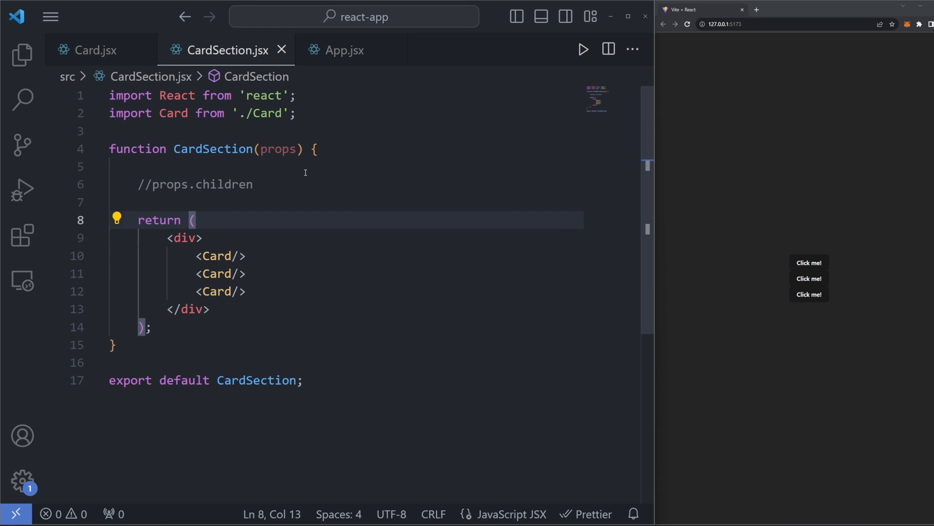
pyautogui.moveTo(297, 165)
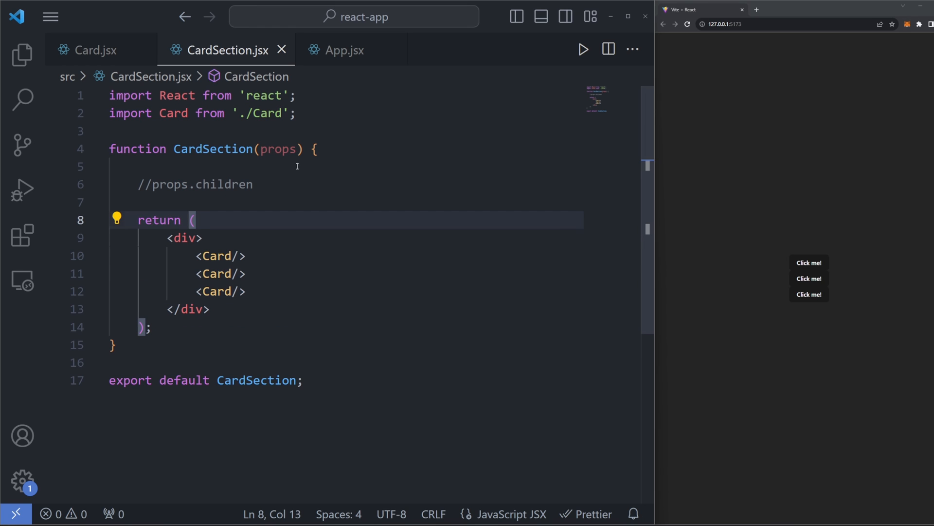
pyautogui.doubleClick(277, 148)
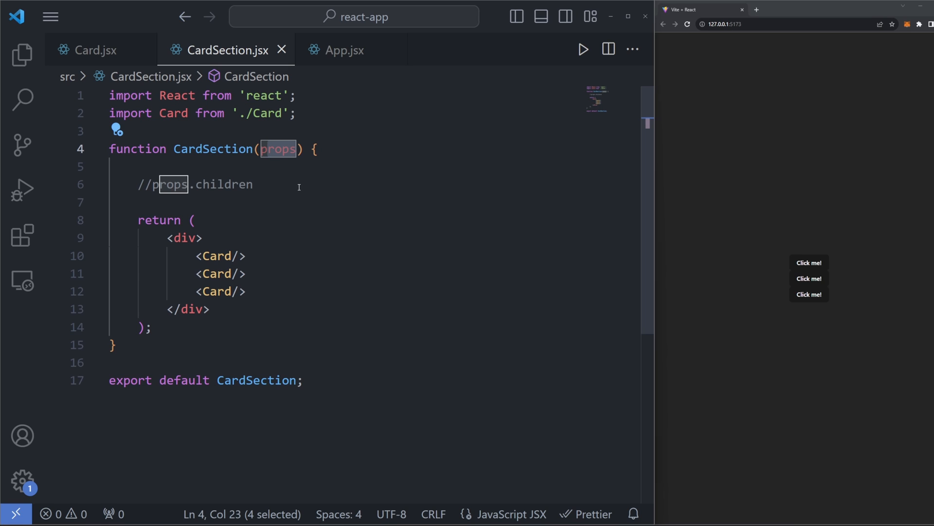
pyautogui.moveTo(275, 189)
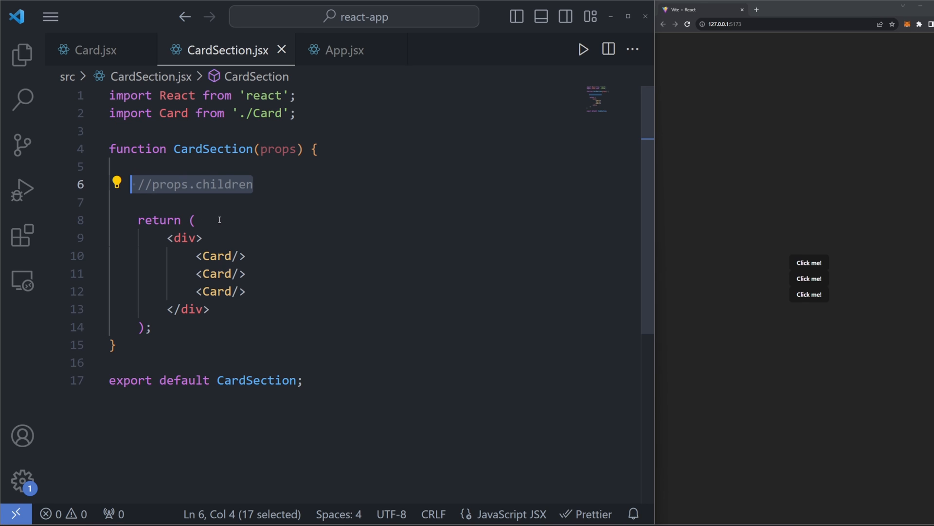
pyautogui.moveTo(297, 232)
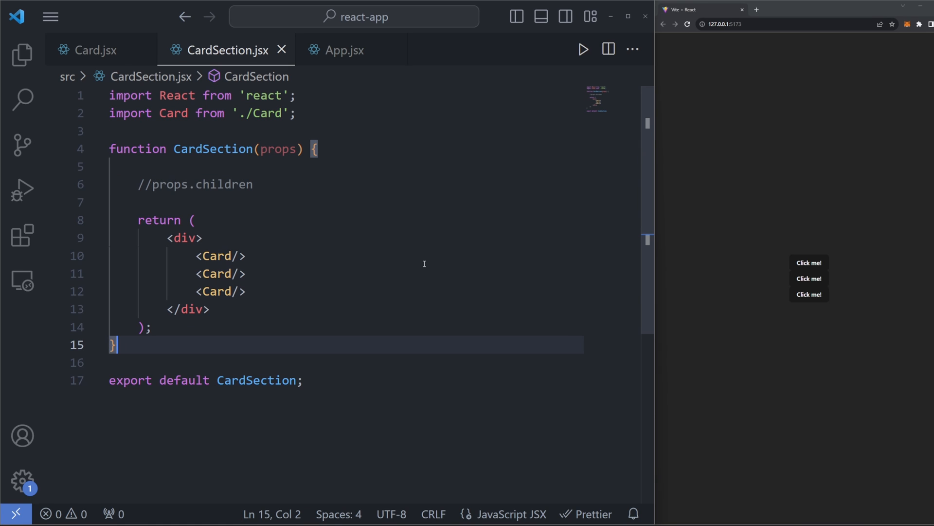
pyautogui.moveTo(440, 264)
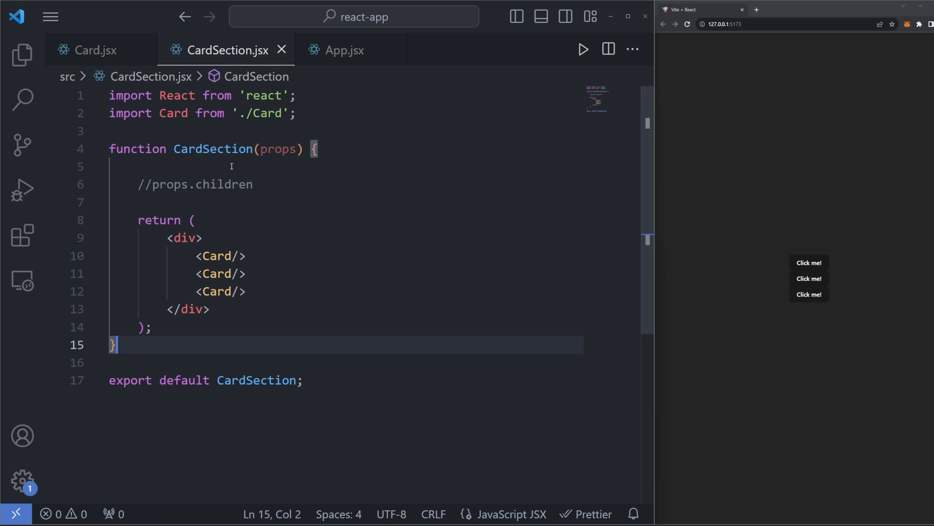
# Replace the three Card lines with {children}, destructuring children instead of props.children
pyautogui.moveTo(202, 255); pyautogui.dragTo(247, 292)
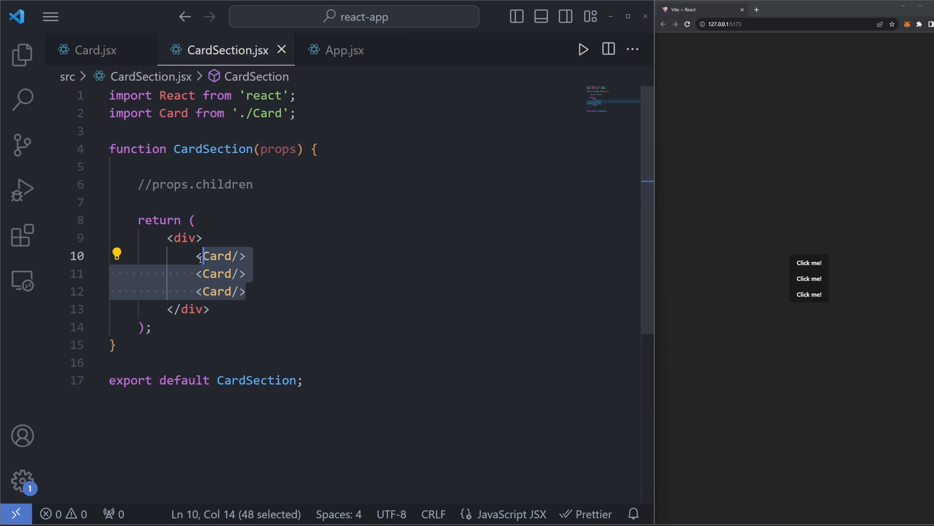
pyautogui.write('{p}')
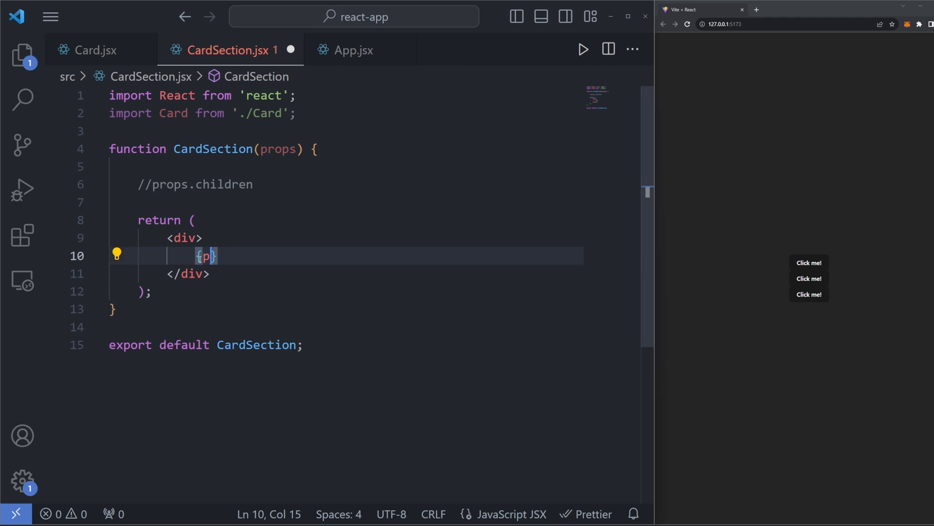
pyautogui.write('rops.chid')
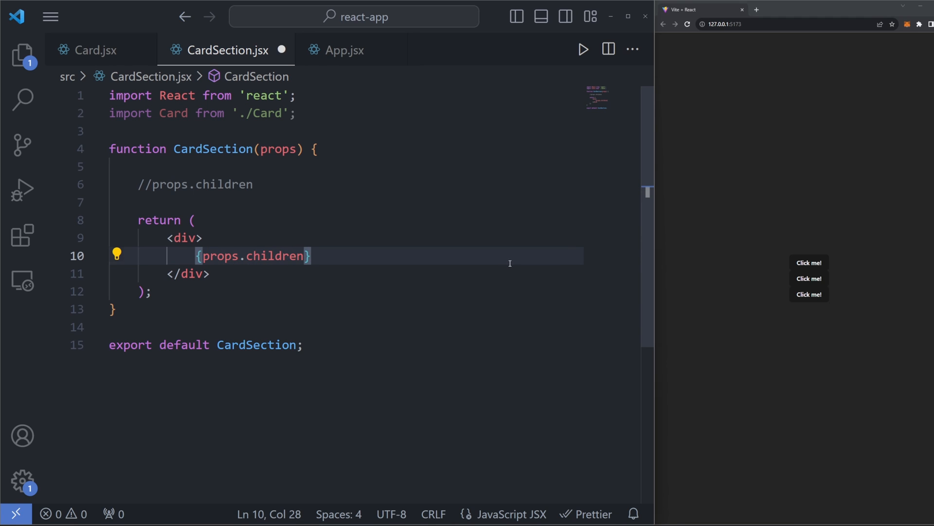
pyautogui.moveTo(458, 271)
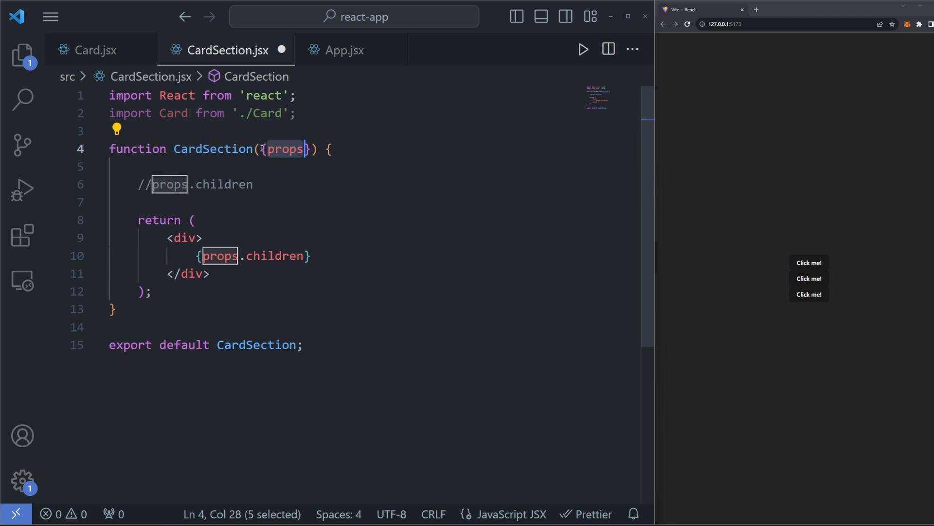
pyautogui.write('children')
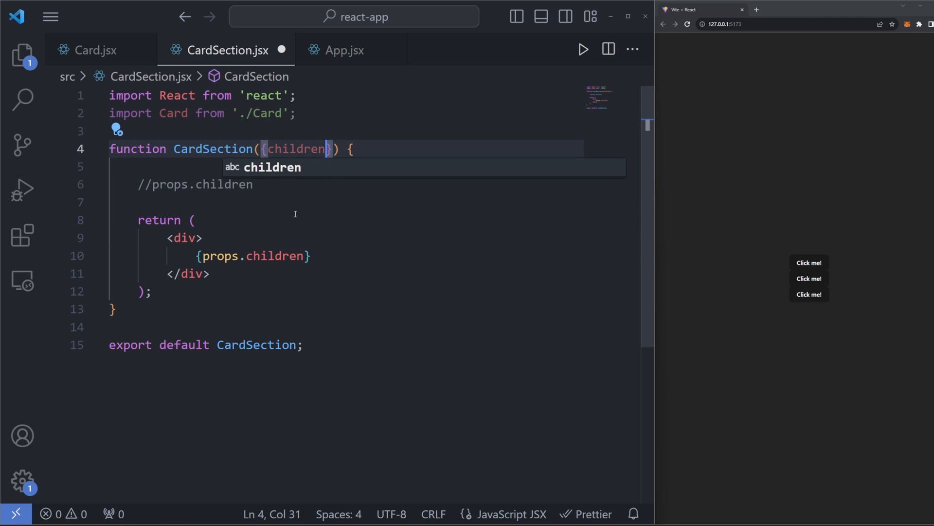
pyautogui.doubleClick(224, 255)
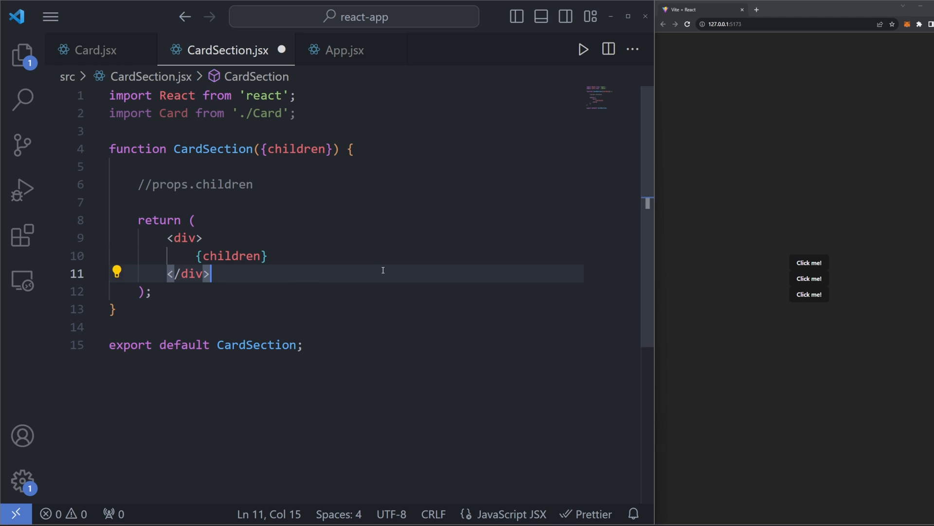
pyautogui.moveTo(317, 284)
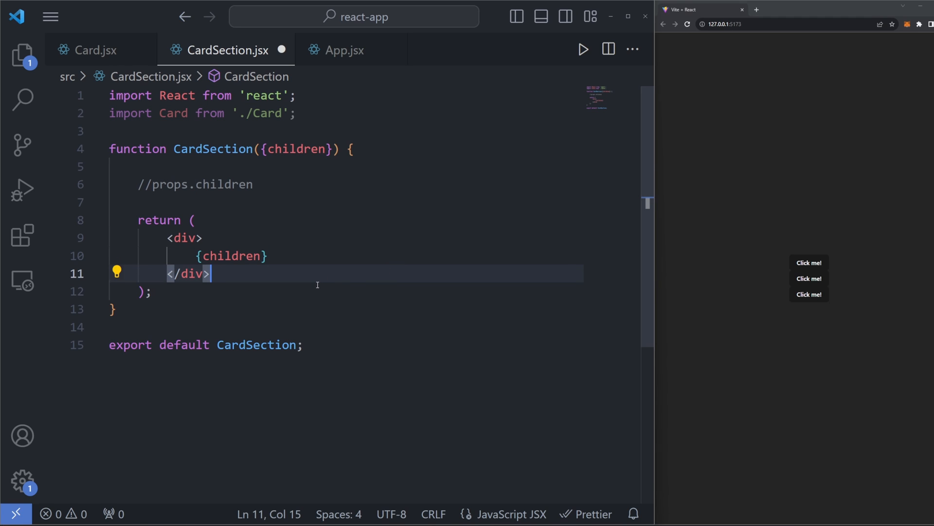
pyautogui.moveTo(185, 258)
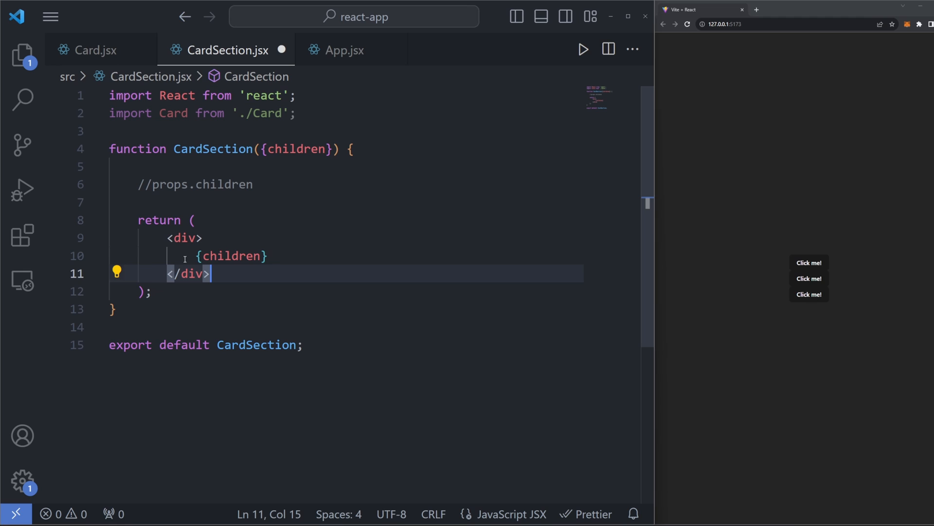
pyautogui.doubleClick(232, 255)
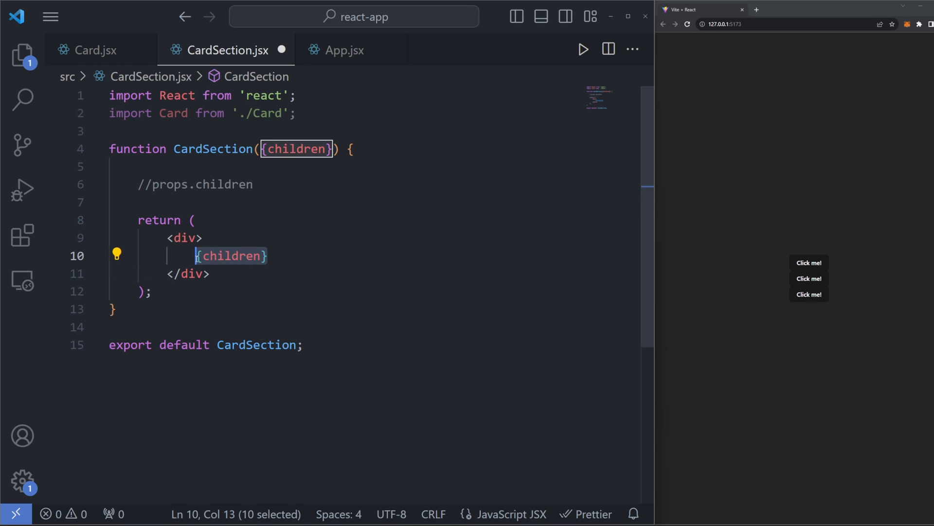
pyautogui.moveTo(231, 255)
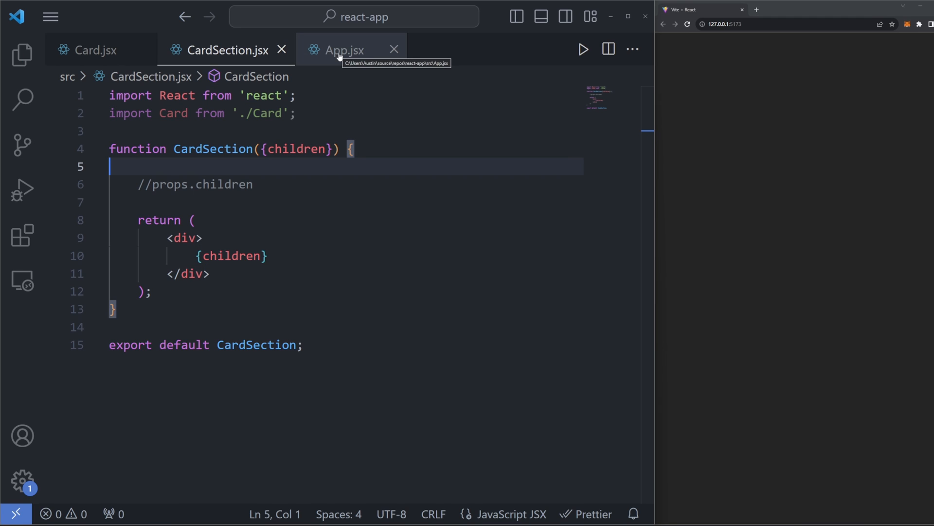
# In App.jsx, place one <Card/> between the opening and closing CardSection tags
pyautogui.click(345, 50)
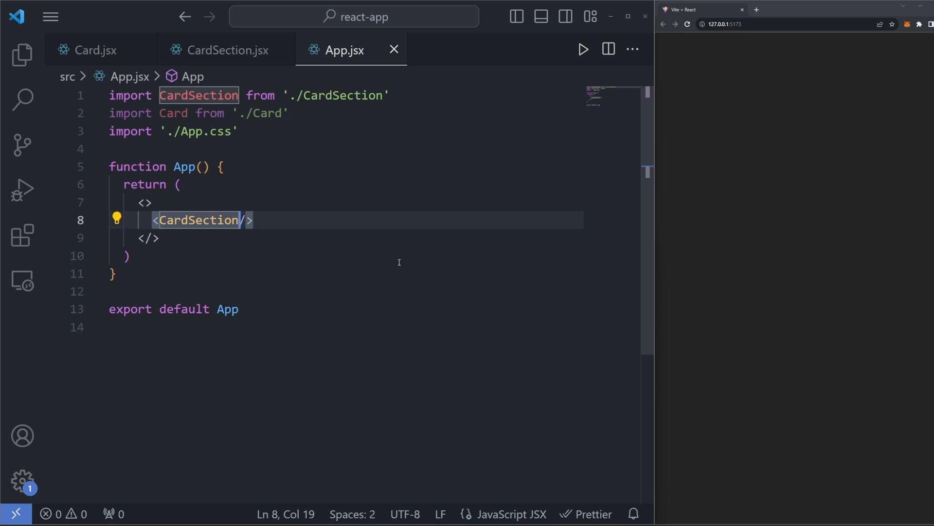
pyautogui.write('c')
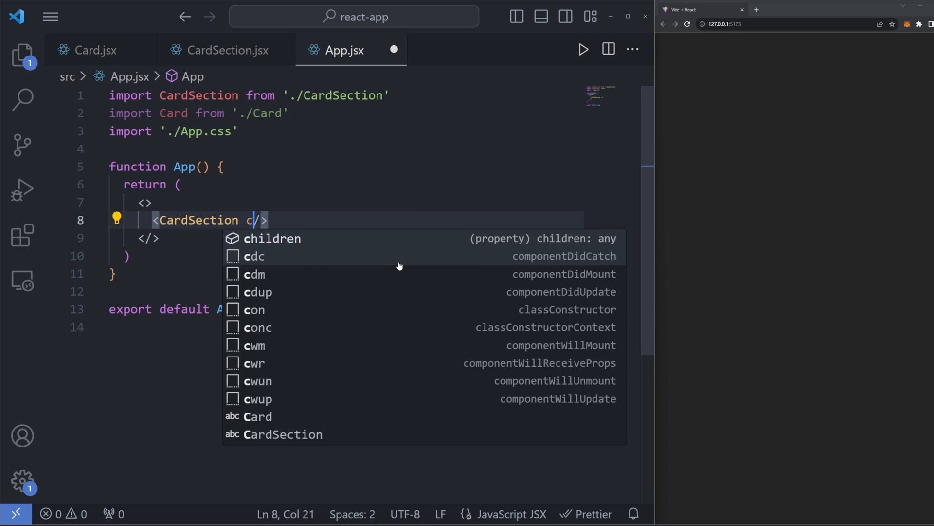
pyautogui.write('olor={')
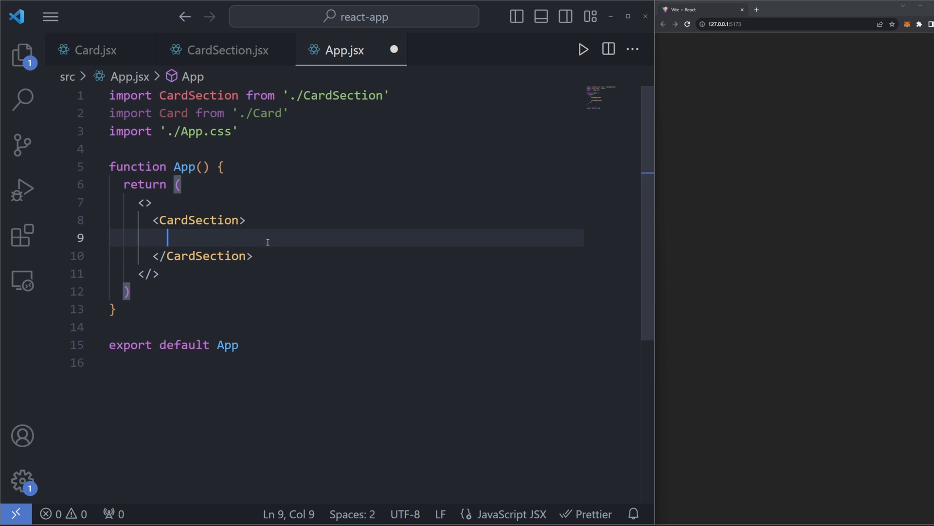
pyautogui.moveTo(491, 277)
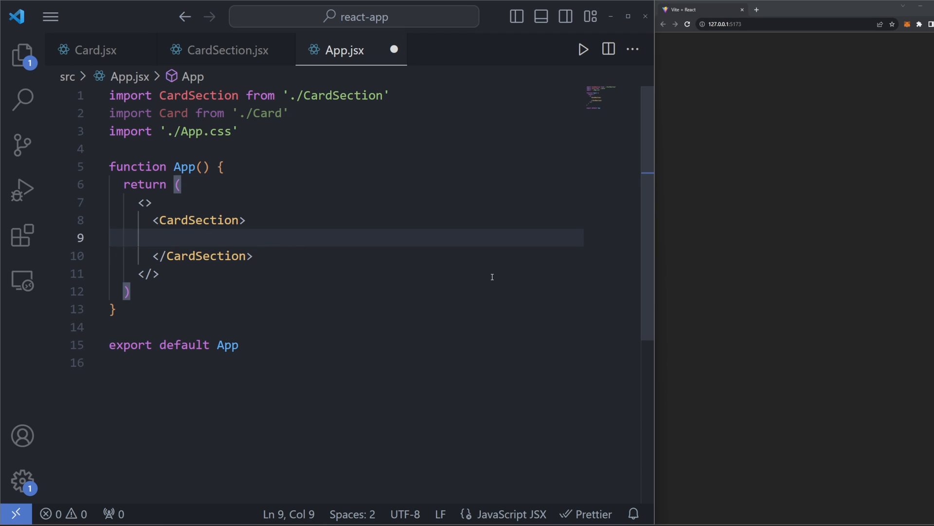
pyautogui.write('<Card/>')
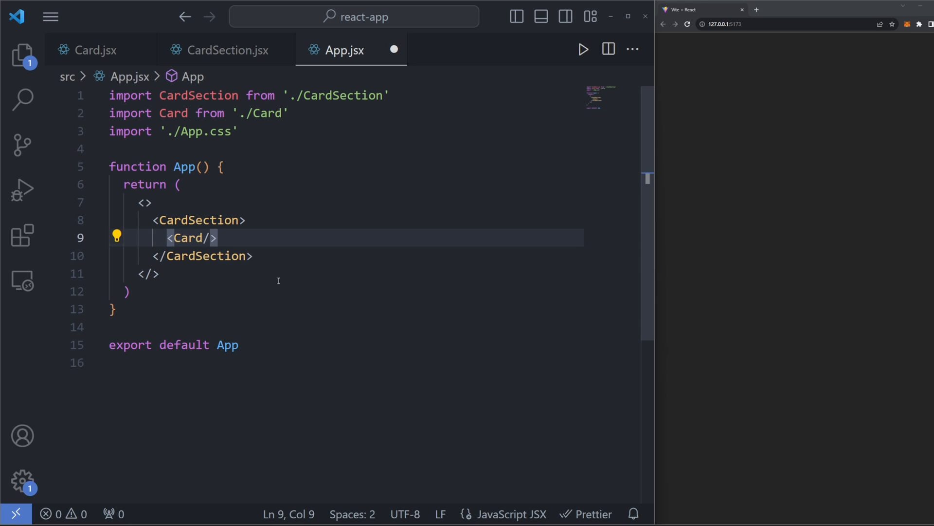
pyautogui.moveTo(292, 282)
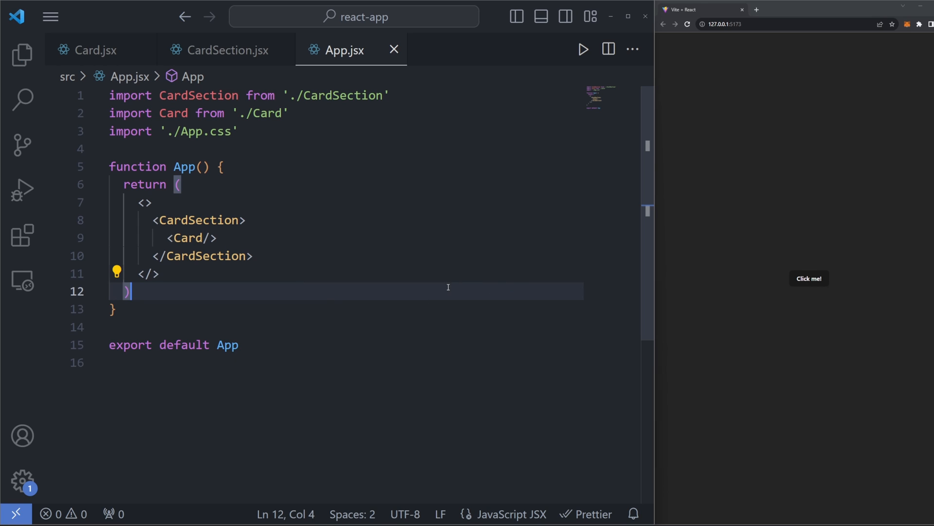
# Nest three Cards in App.jsx's CardSection and compare against CardSection's {children} return
pyautogui.click(217, 237)
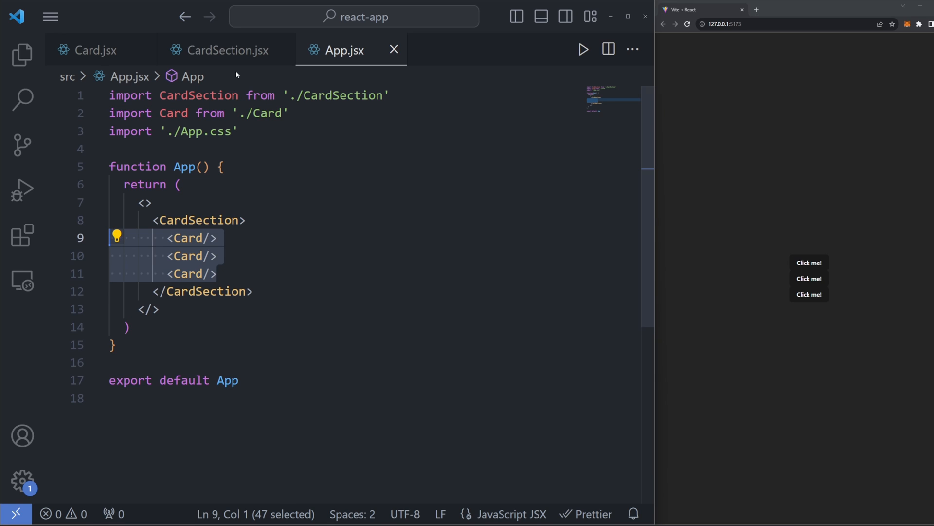
pyautogui.click(227, 50)
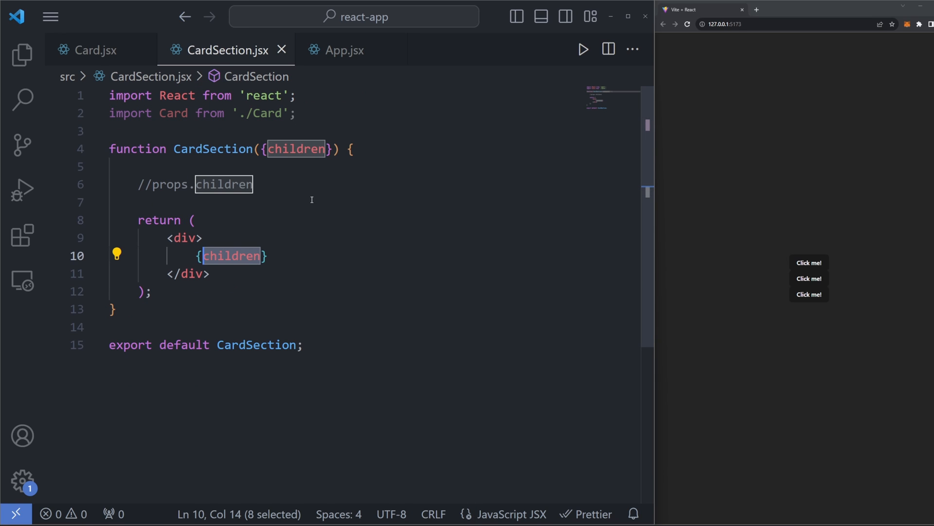
pyautogui.moveTo(269, 248)
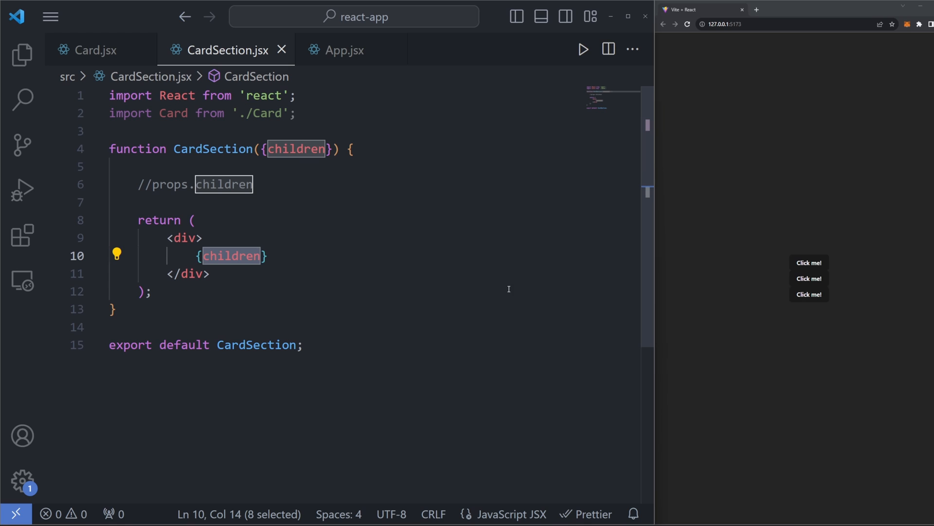
pyautogui.moveTo(344, 50)
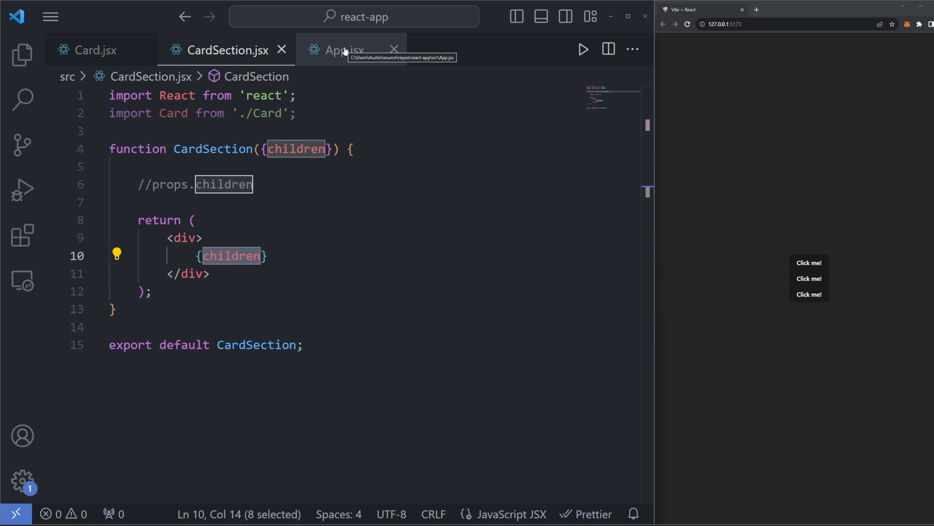
pyautogui.click(340, 50)
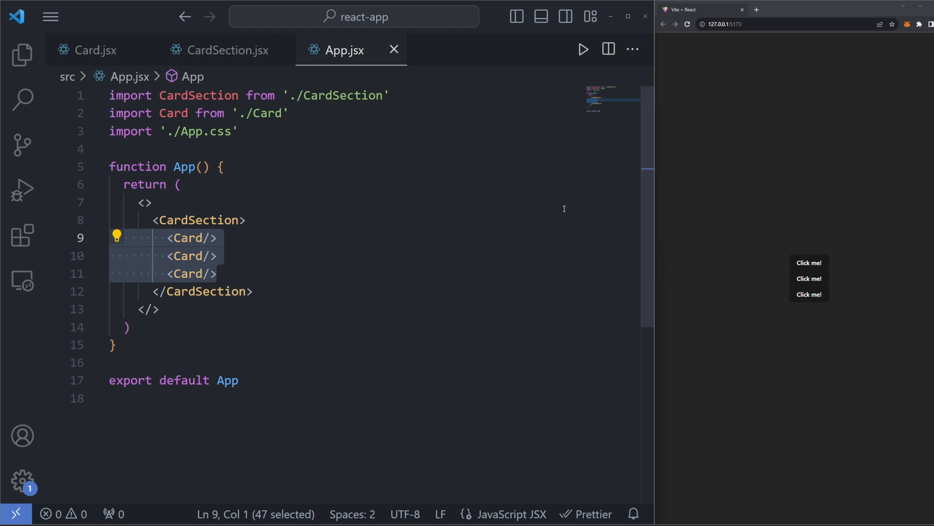
pyautogui.moveTo(538, 210)
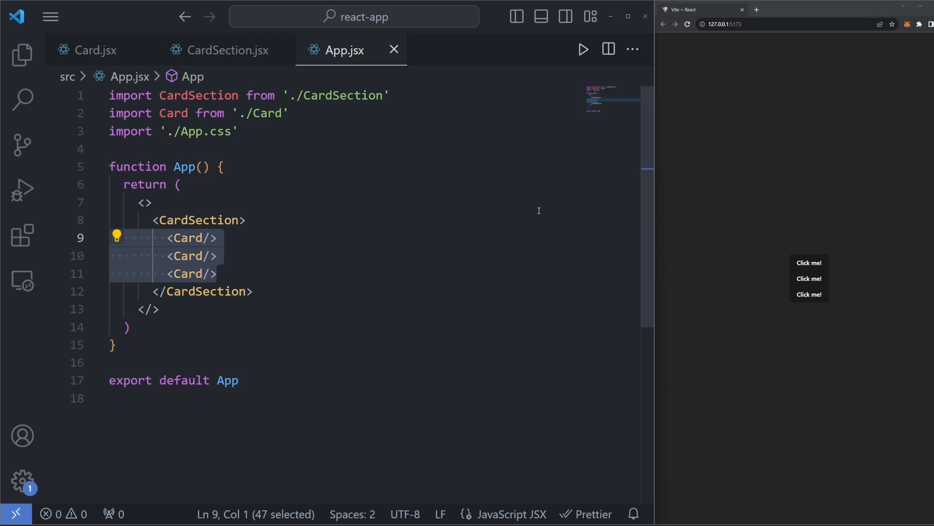
pyautogui.click(226, 49)
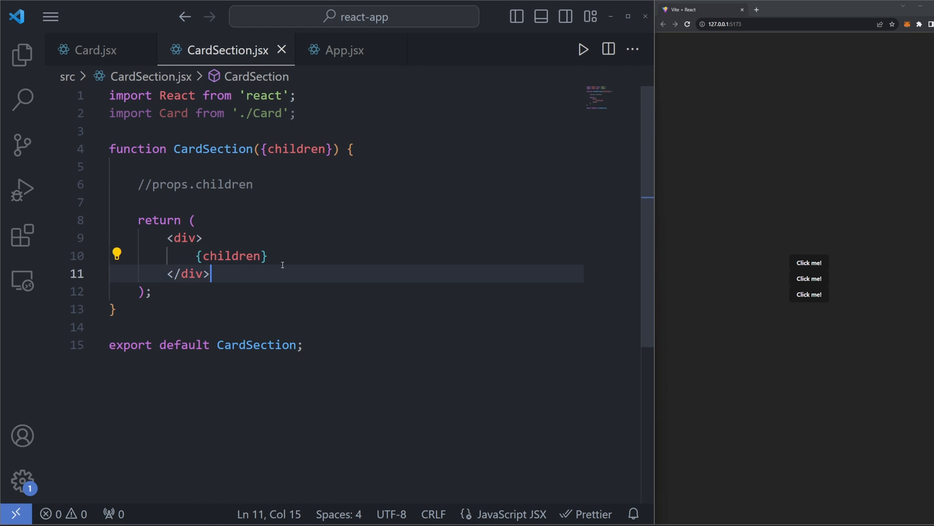
pyautogui.write('<Card/>')
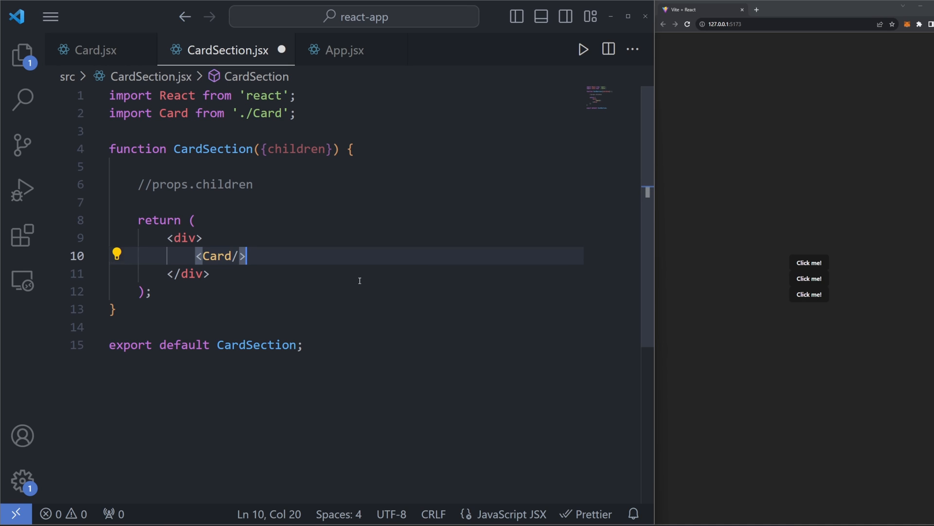
pyautogui.write('{children}')
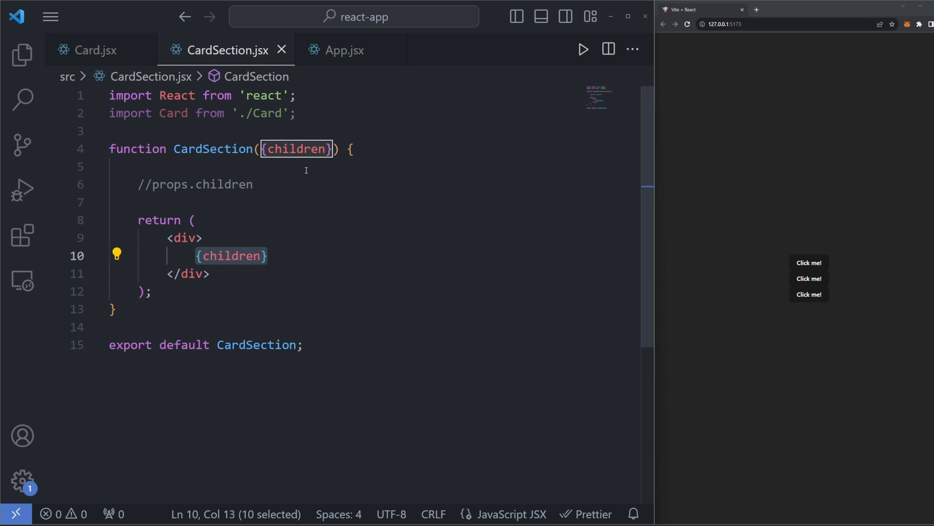
# Extend App.jsx to three CardSection blocks wrapping three, one and five Cards
pyautogui.click(344, 50)
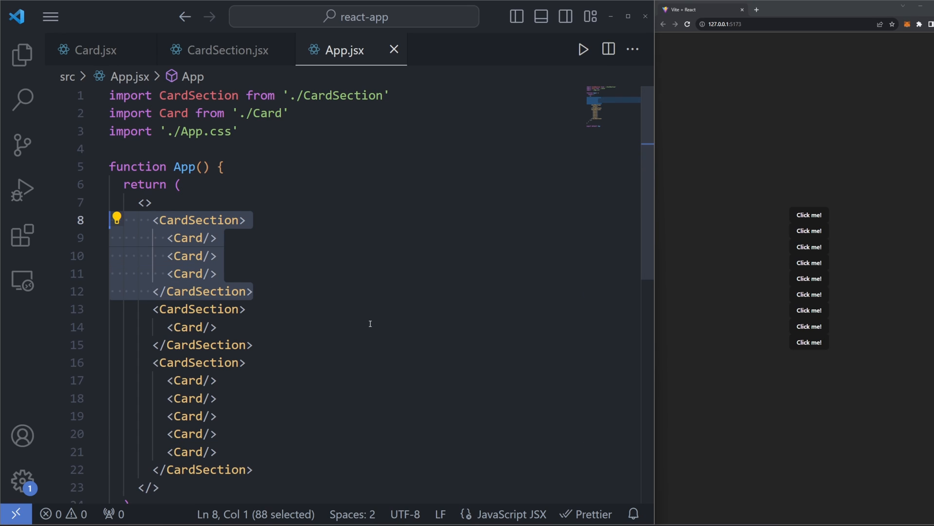
pyautogui.moveTo(347, 322)
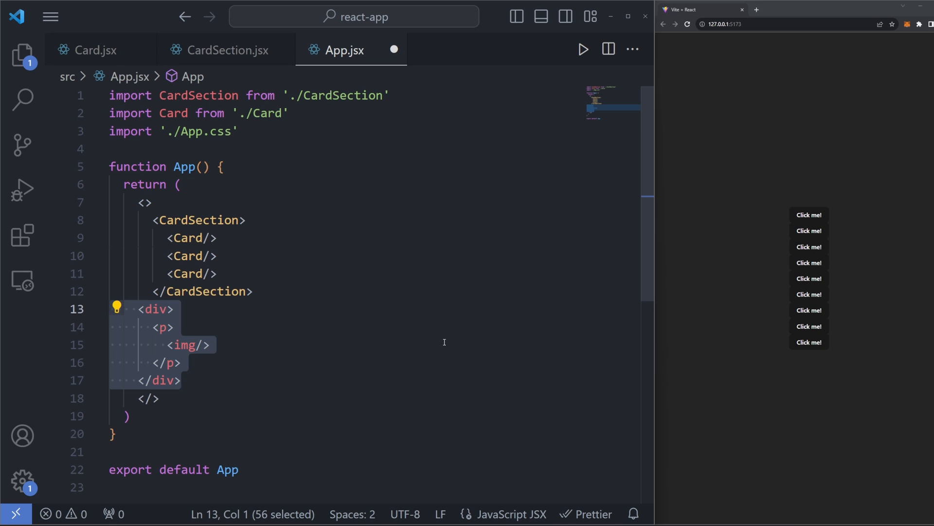
# Undo the added div markup, leaving one CardSection with three Cards
pyautogui.press('Delete')
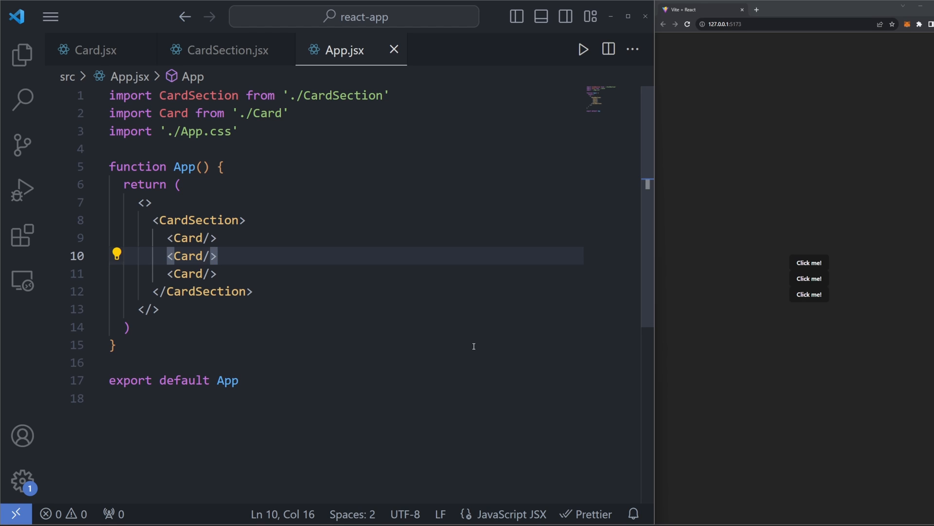
pyautogui.moveTo(247, 241)
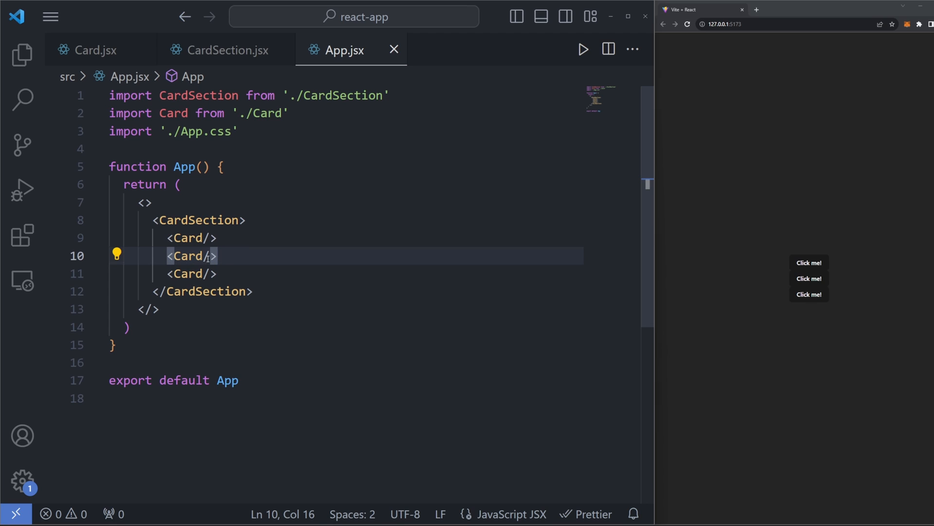
# Rename the second Card to TextBox, then start typing an input element in its place
pyautogui.doubleClick(187, 255)
pyautogui.write('<Button')
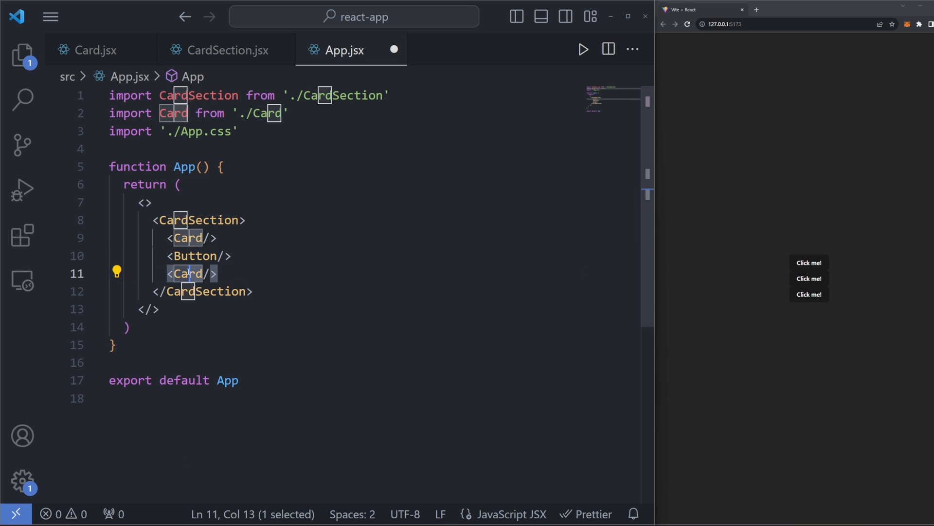
pyautogui.write('TextBox/>')
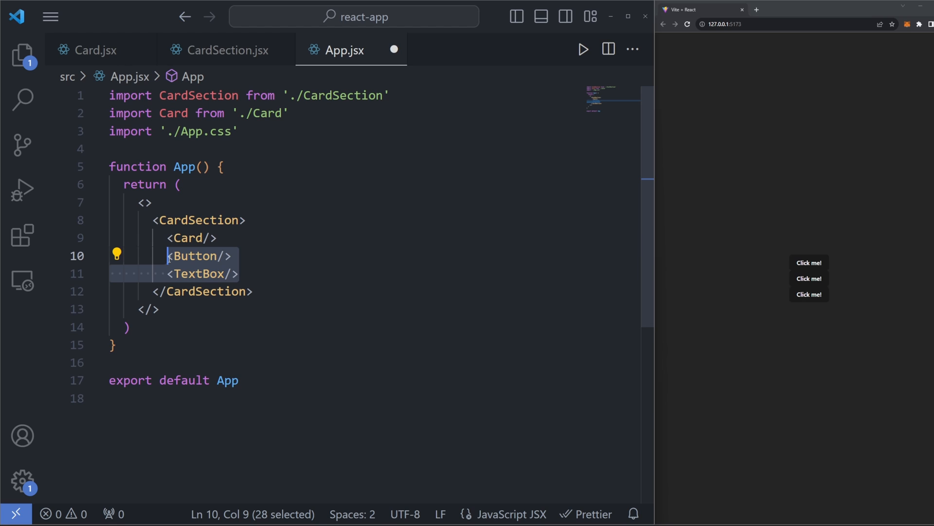
pyautogui.write('input>')
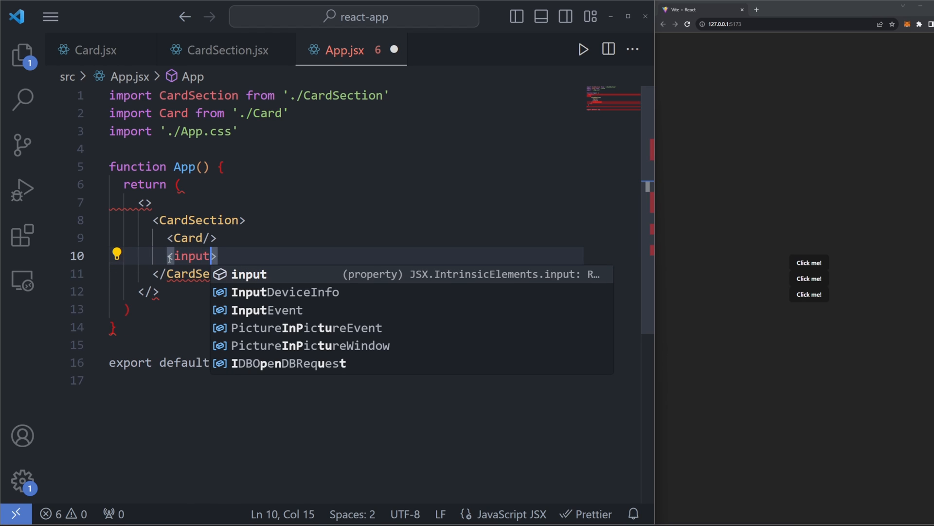